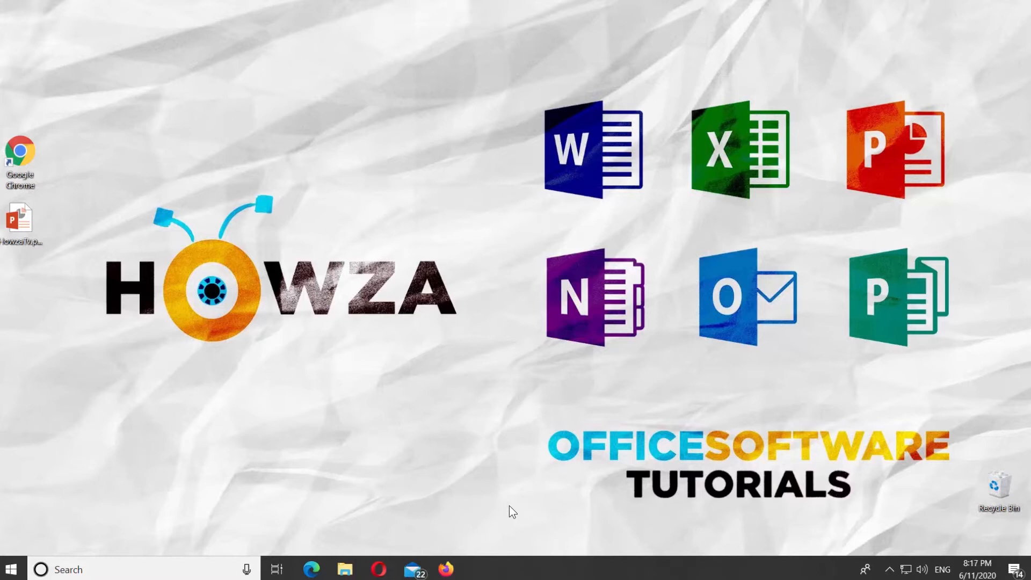
Step: Open the HowzaTv.pptx presentation from the desktop
click(21, 221)
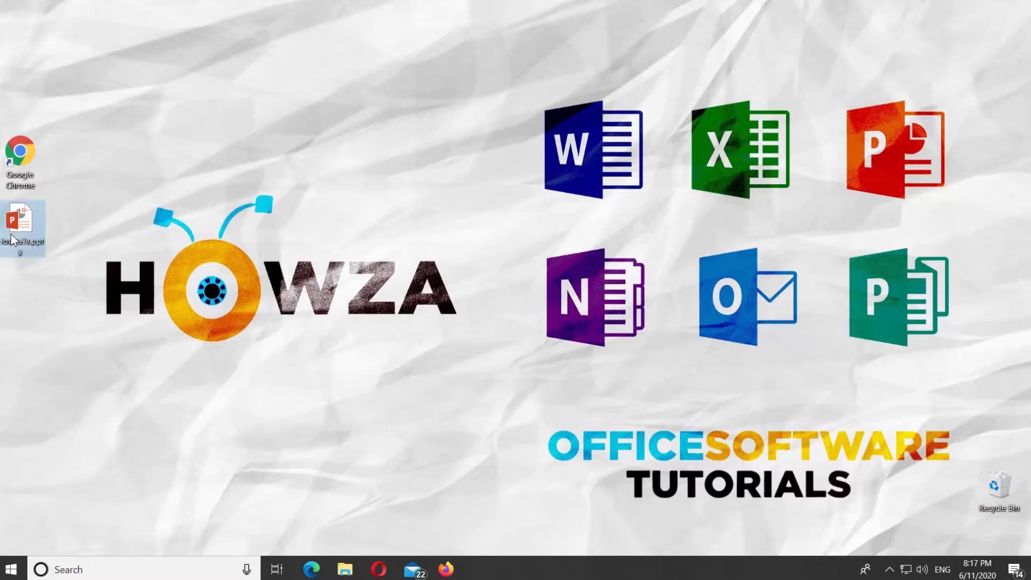
double_click(23, 220)
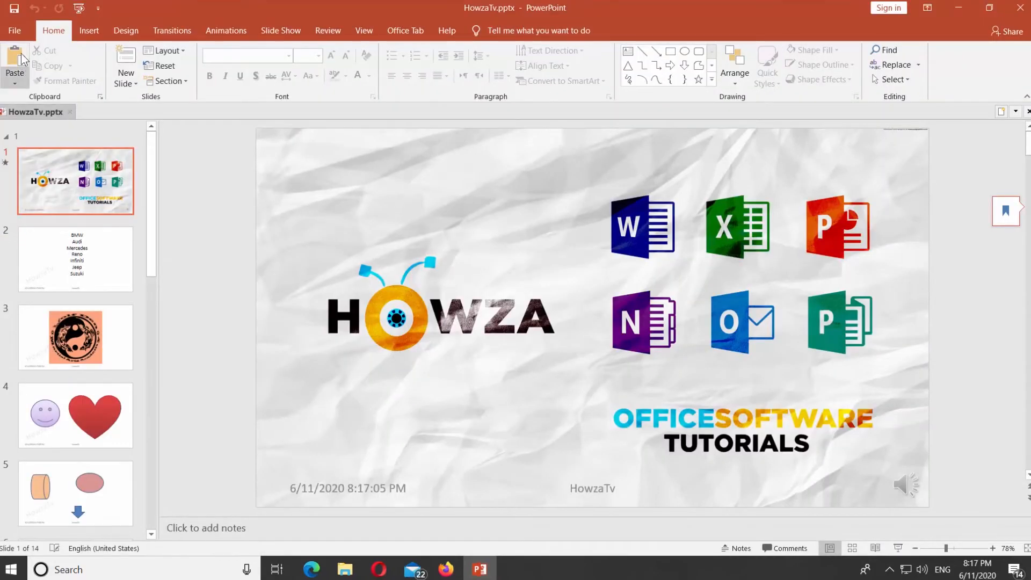
Step: Start a Save As copy named HowzaTv2.pptx on the Desktop and show the Tools options
click(13, 30)
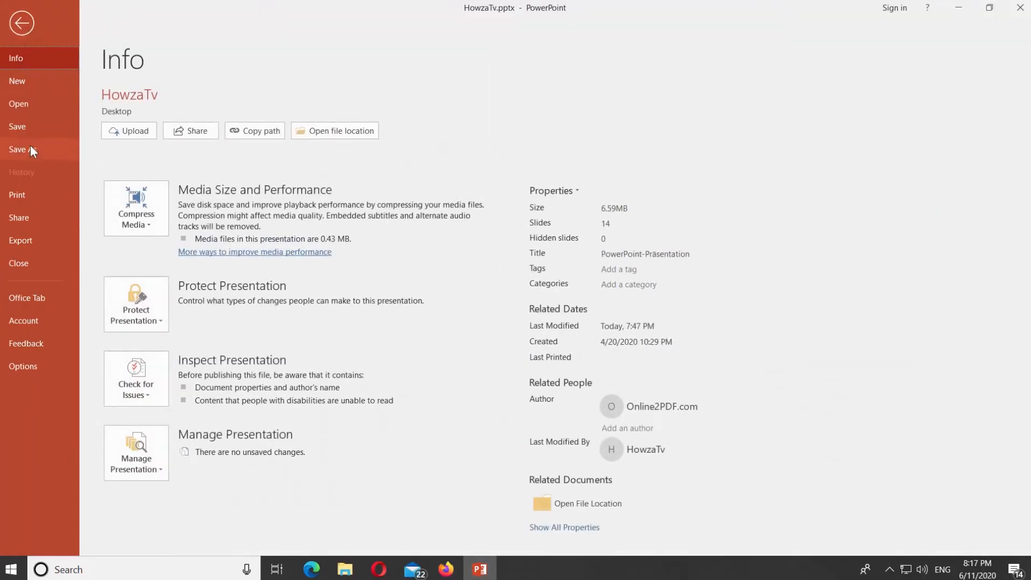
click(22, 148)
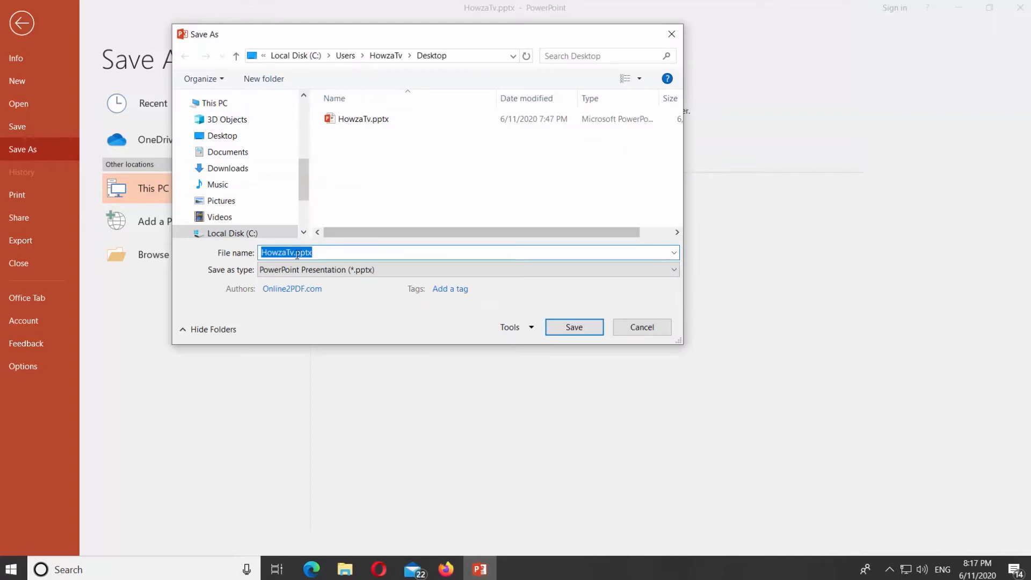
click(296, 252)
text(2)
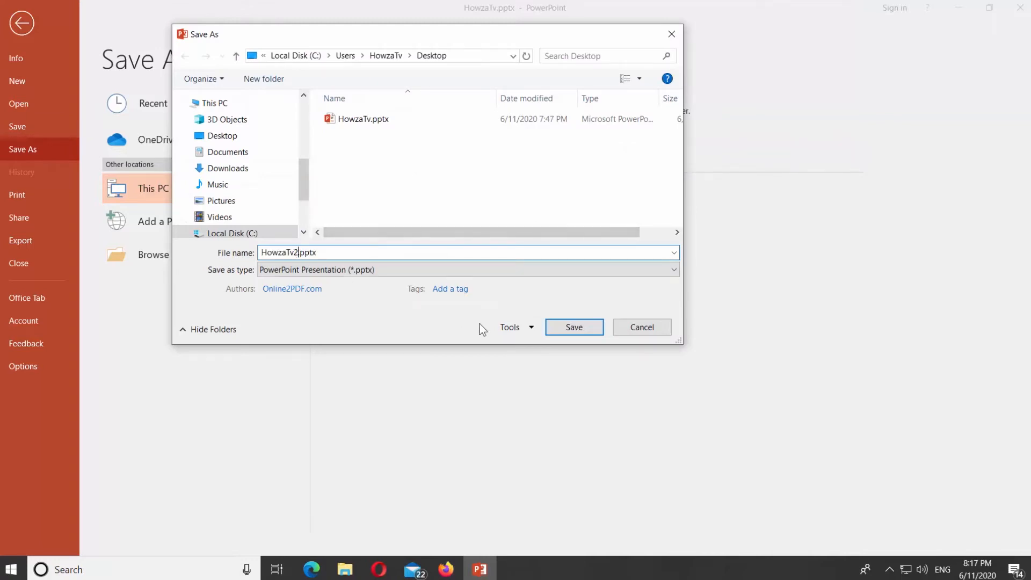
click(514, 326)
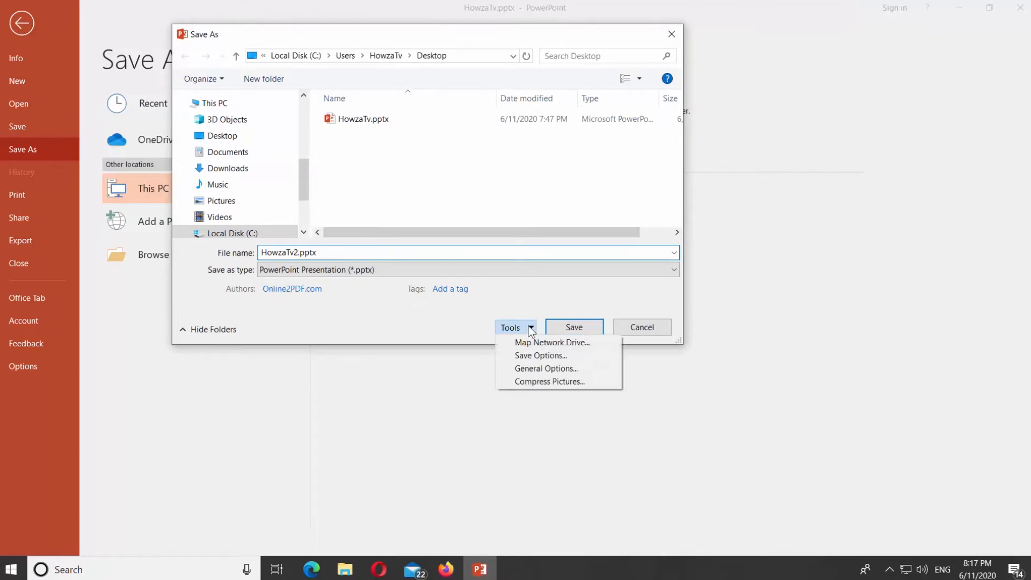
Step: In General Options set a password to modify, remove personal information, confirm the password and save
click(546, 369)
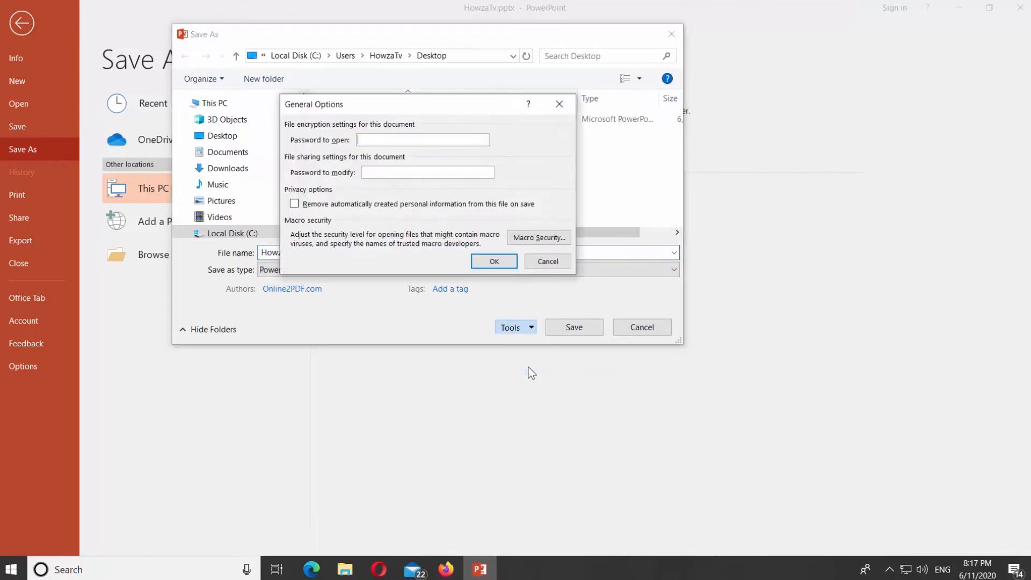
click(427, 172)
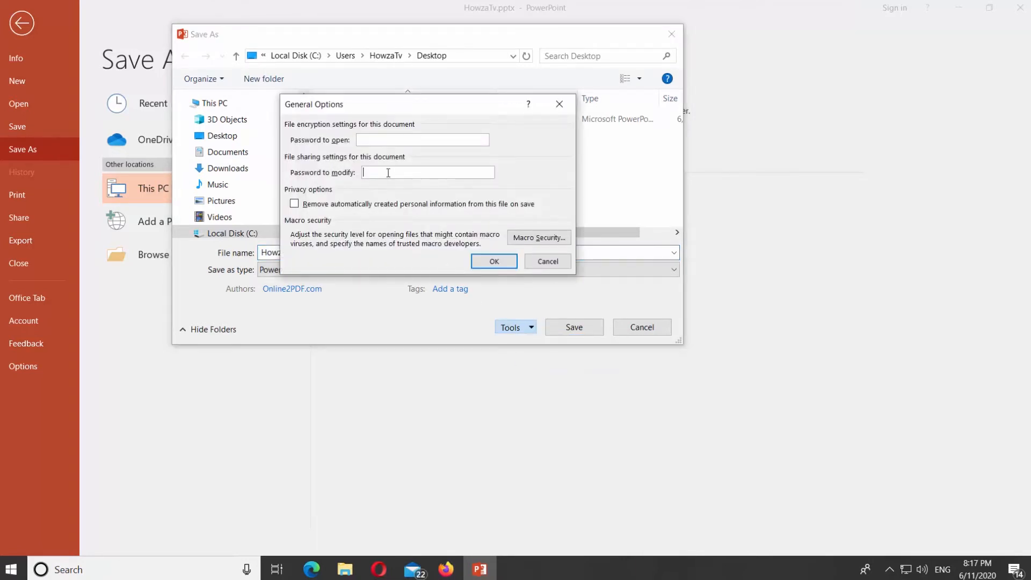
text(***)
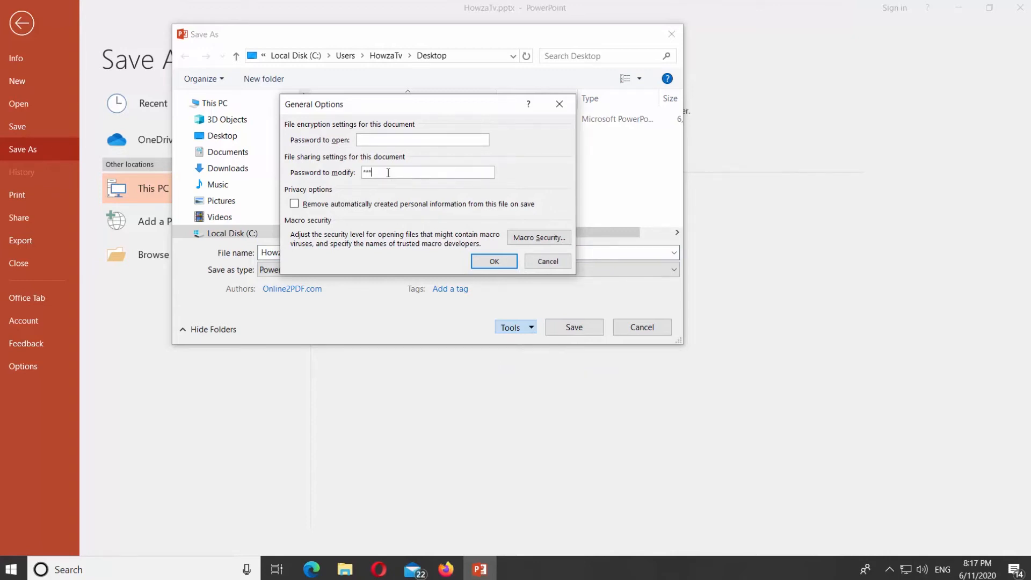
click(294, 204)
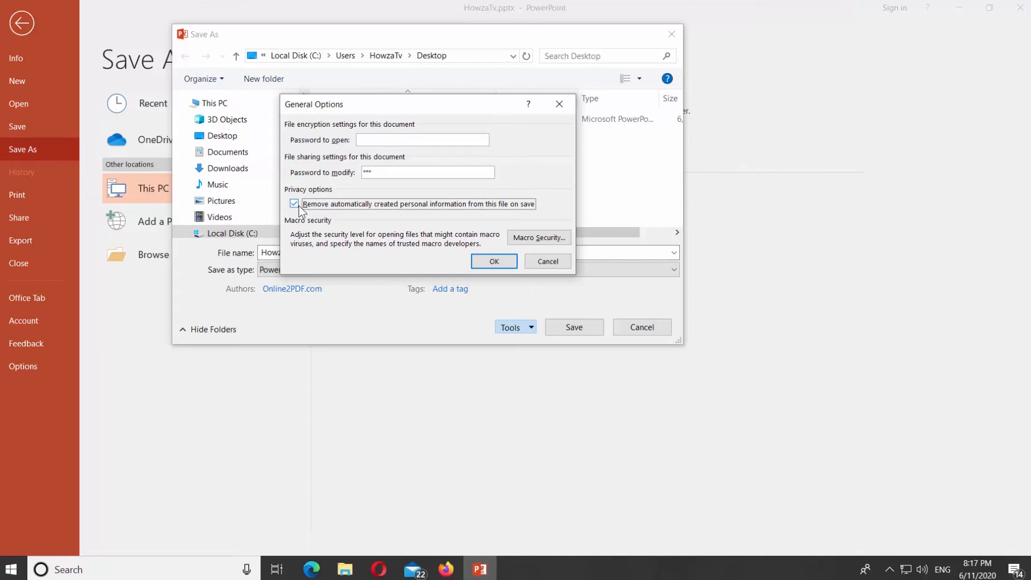
click(494, 261)
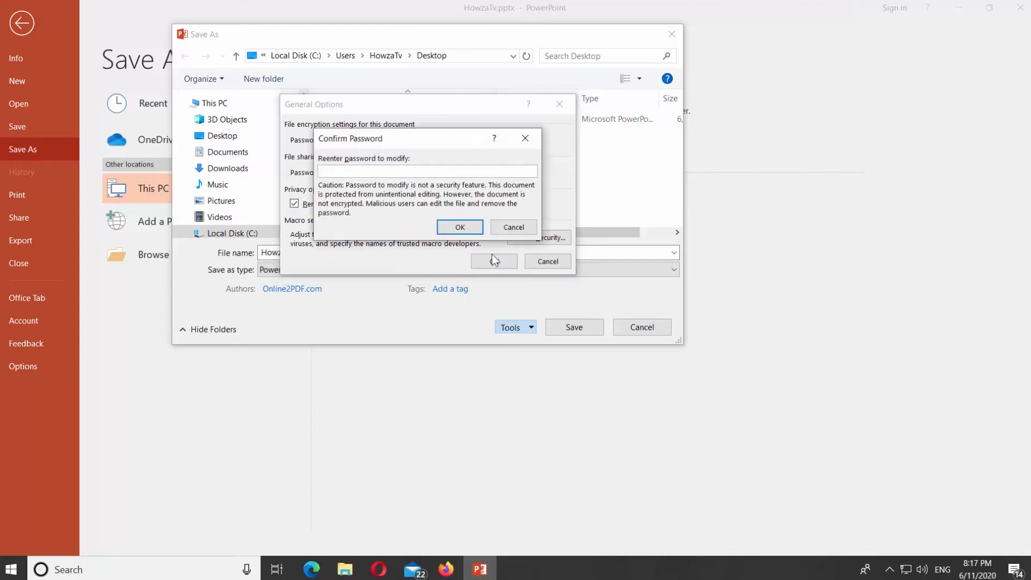
text(***)
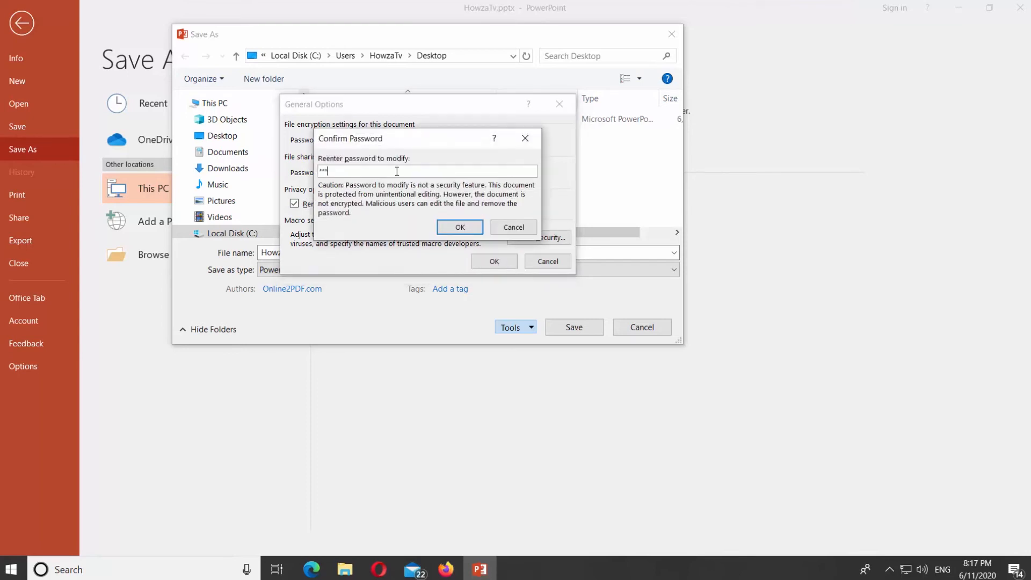
click(458, 227)
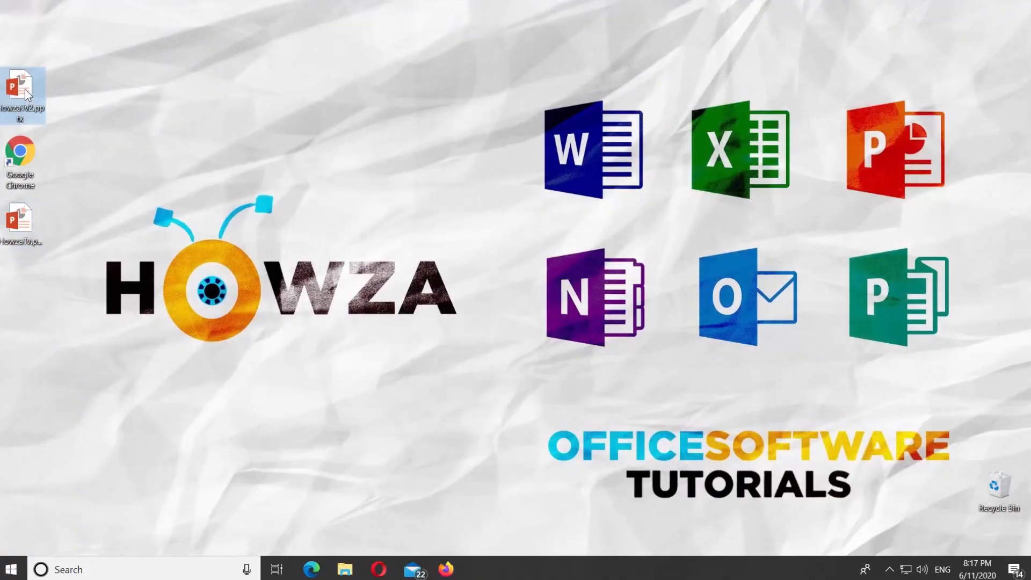
Step: Reopen HowzaTv2.pptx from the desktop as Read Only without the password
double_click(23, 89)
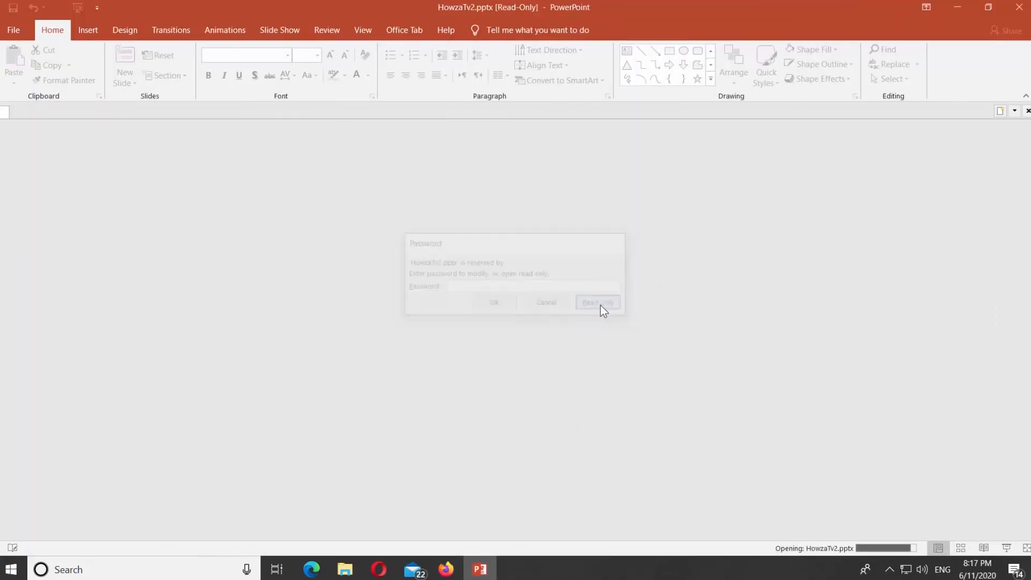
click(597, 302)
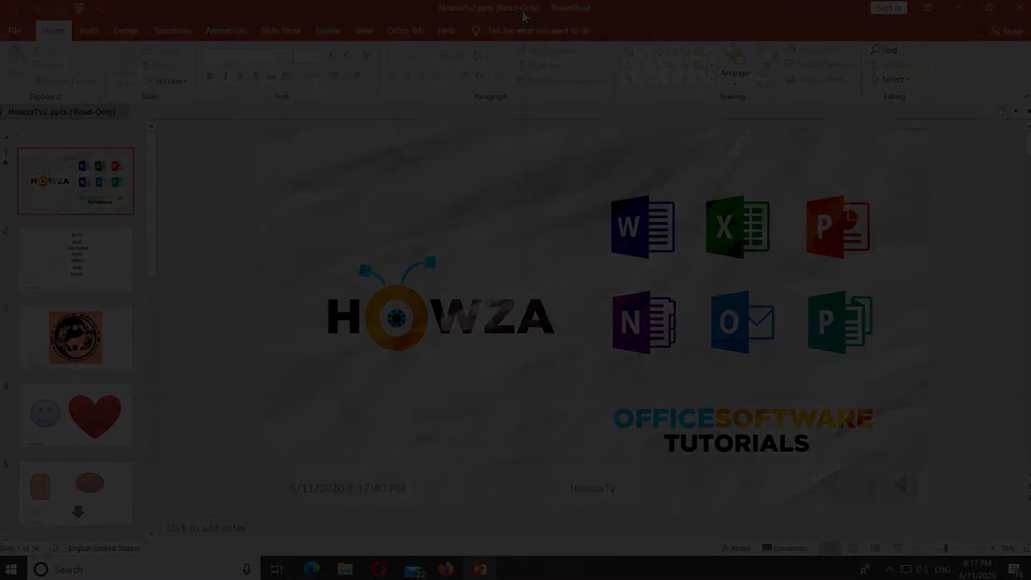